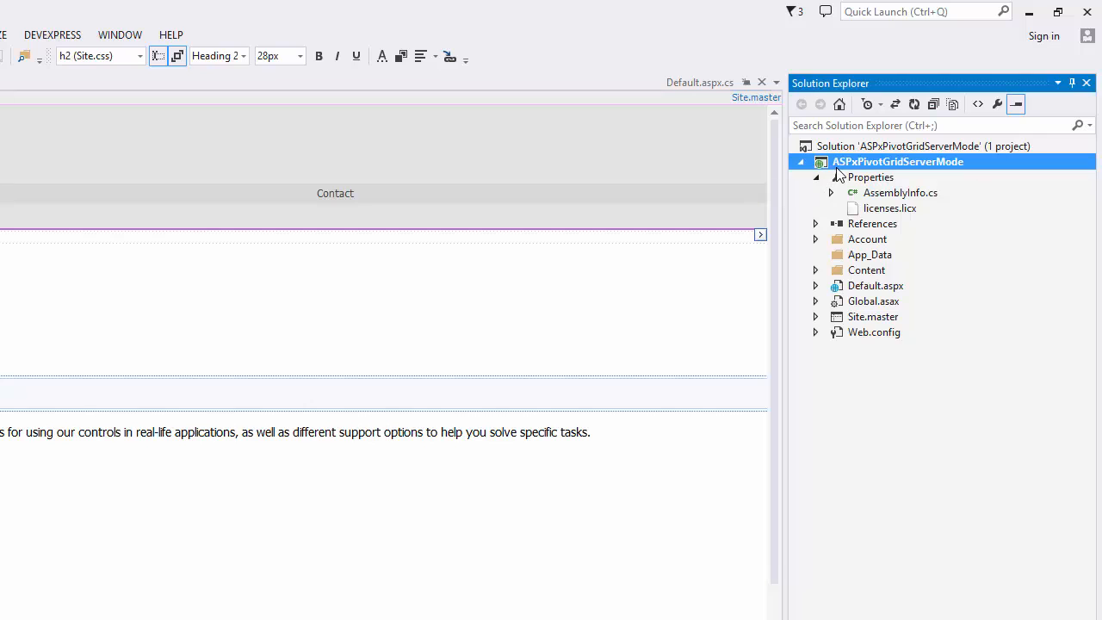
- Add a new ADO.NET Entity Data Model item to the project, naming it nwindDataContext
right_click(897, 162)
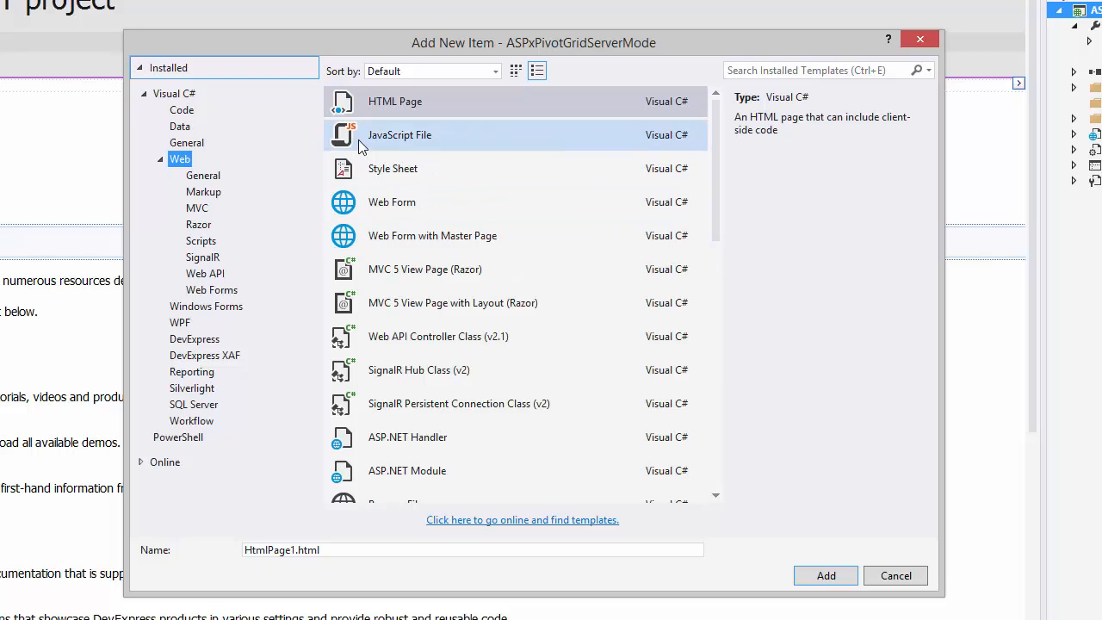
left_click(180, 126)
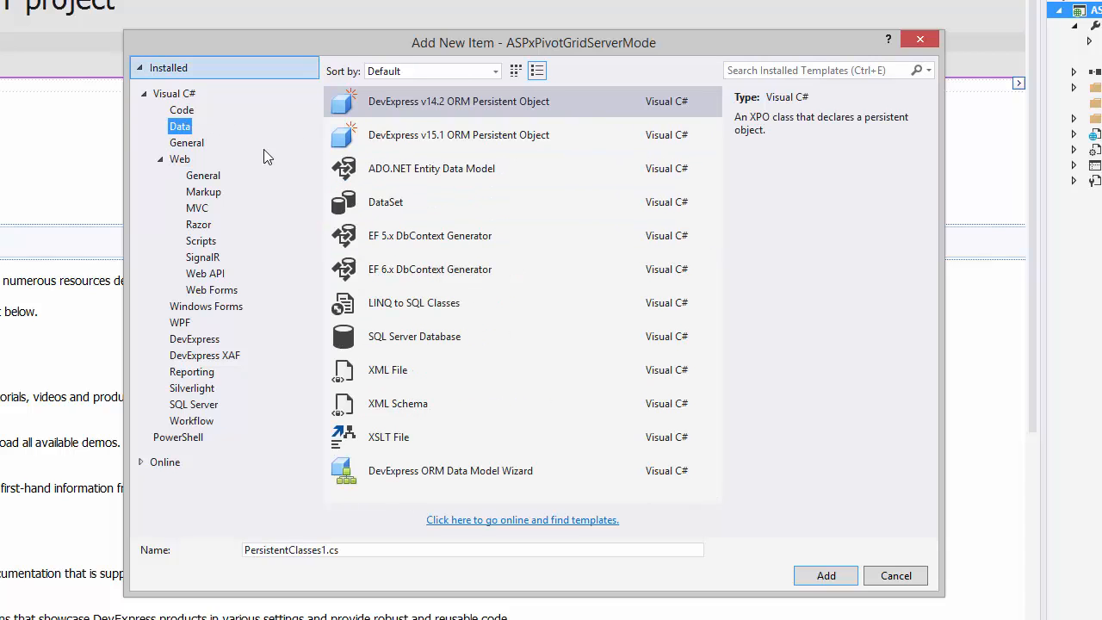
left_click(430, 168)
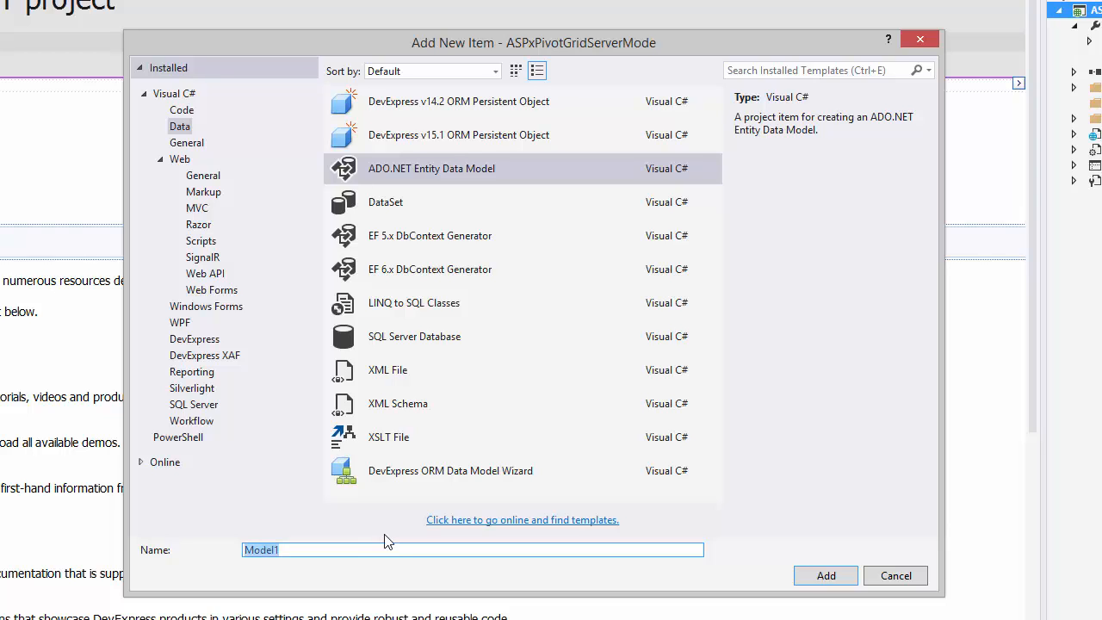
type("nwindDataContext")
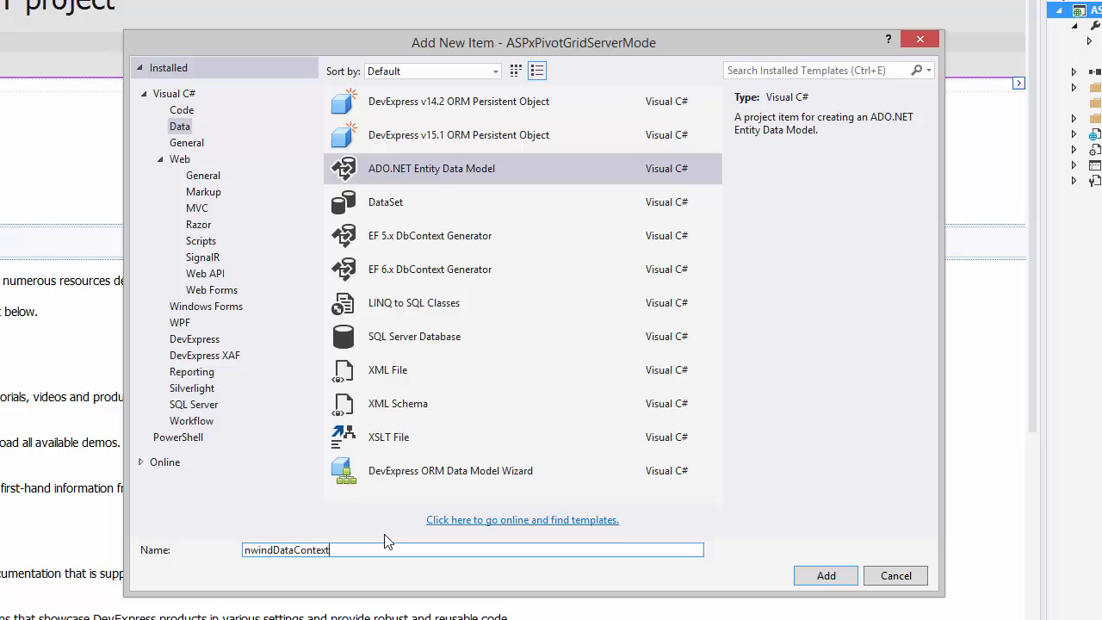
mouse_move(635, 569)
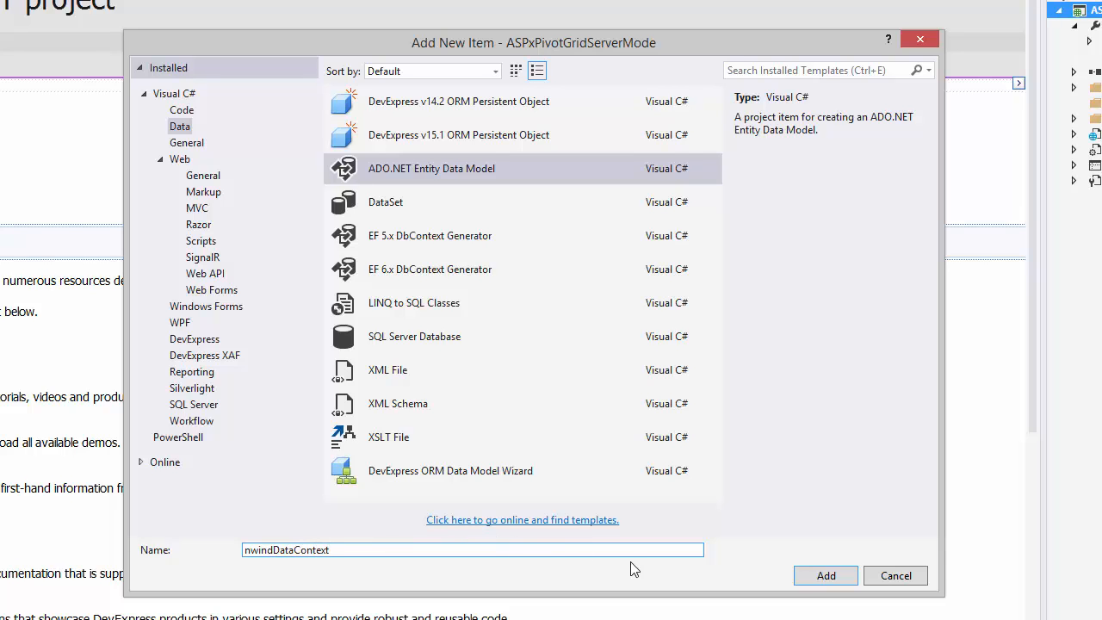
- Create the item and choose Code First from database as the model type
left_click(824, 575)
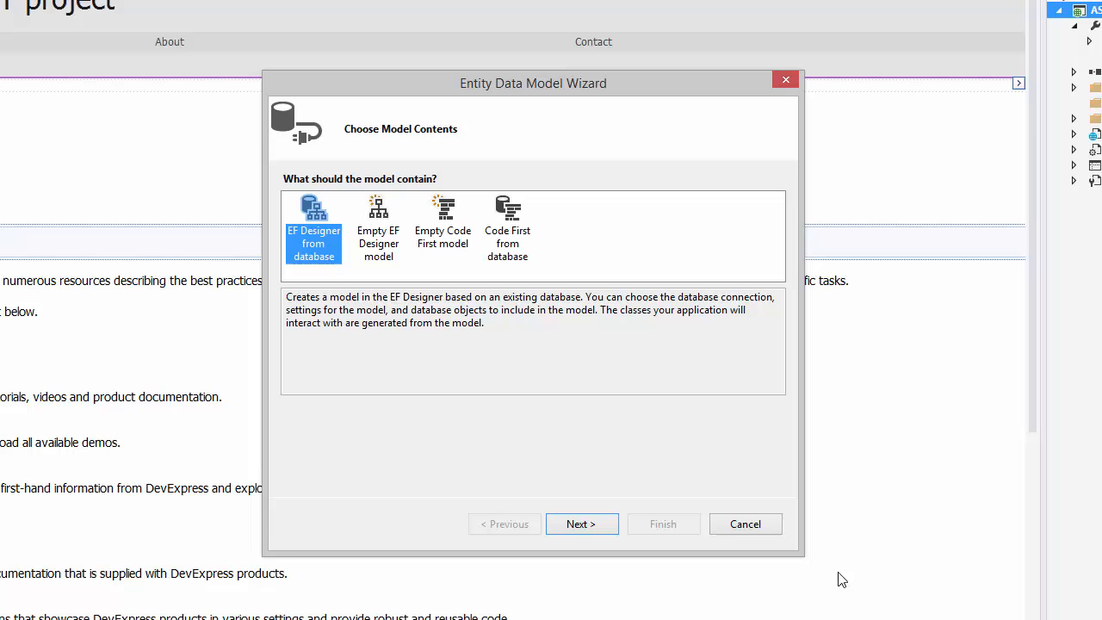
left_click(507, 228)
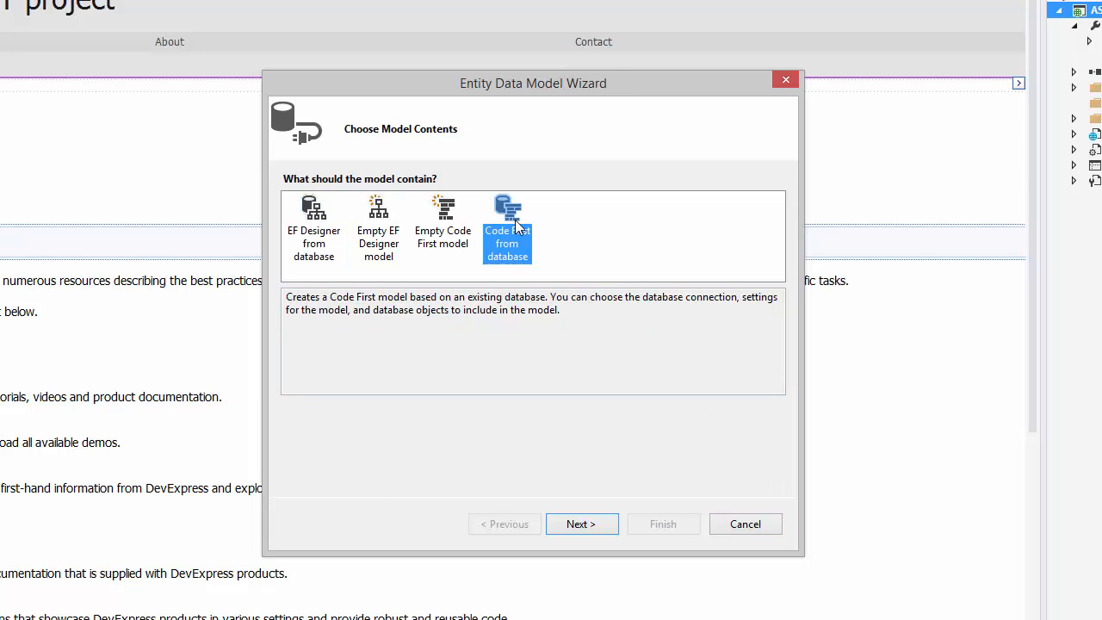
left_click(581, 523)
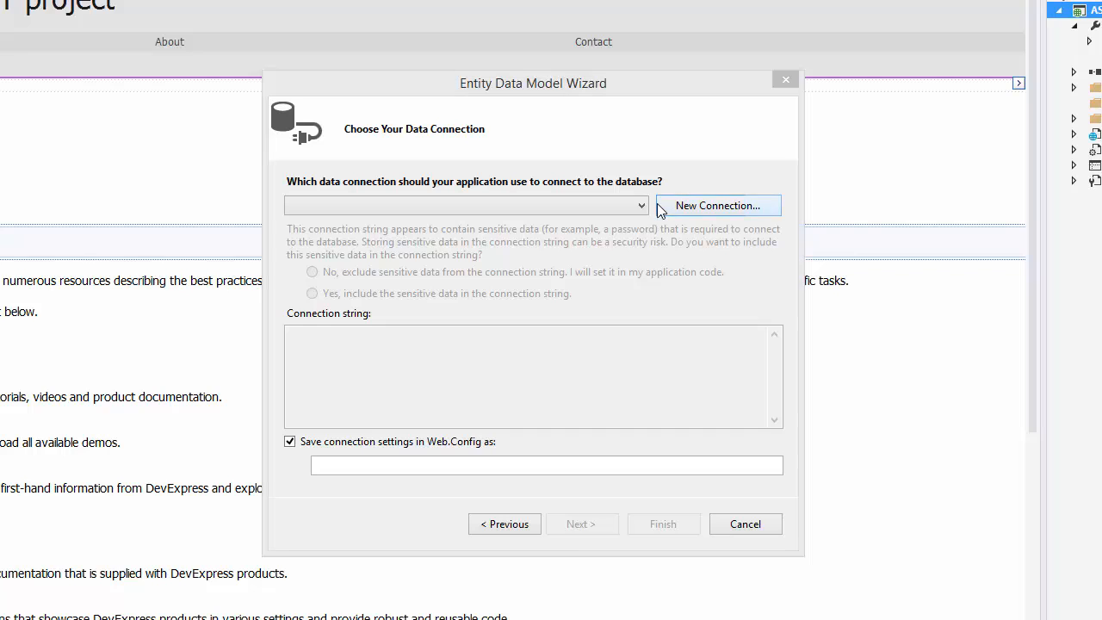
- Create a new Microsoft SQL Server connection to localhost and proceed to object selection
left_click(717, 205)
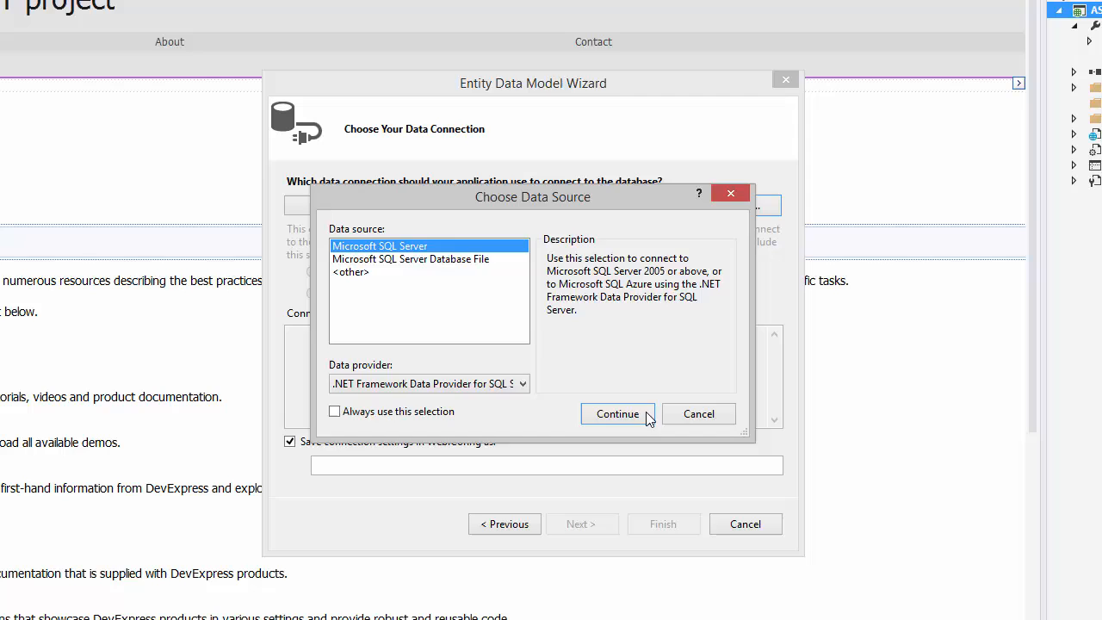
left_click(616, 413)
type("localhost")
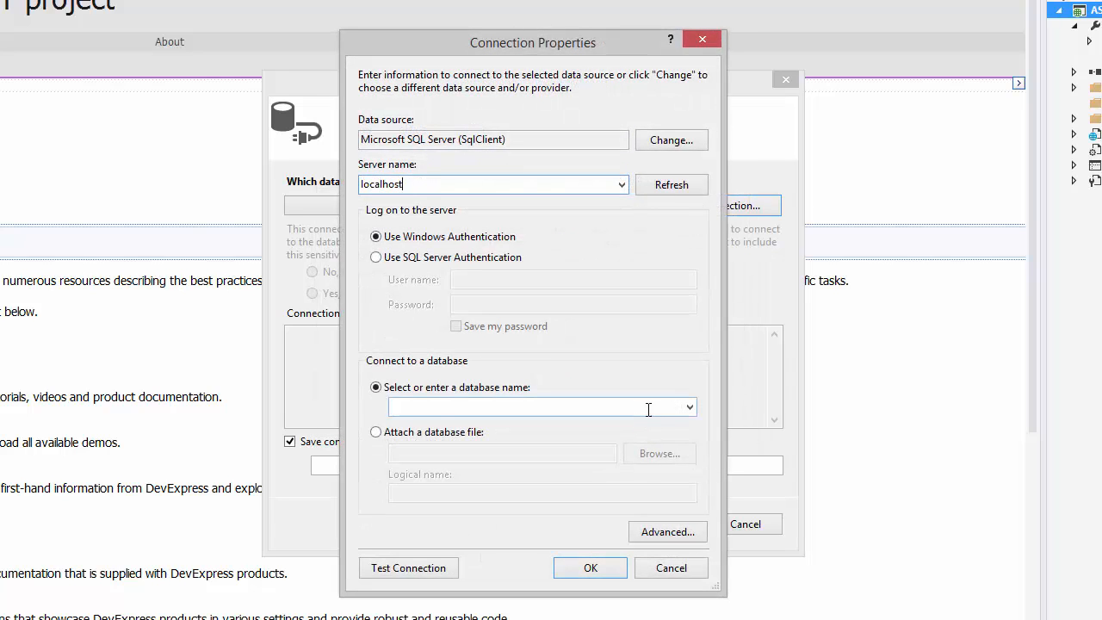
left_click(689, 407)
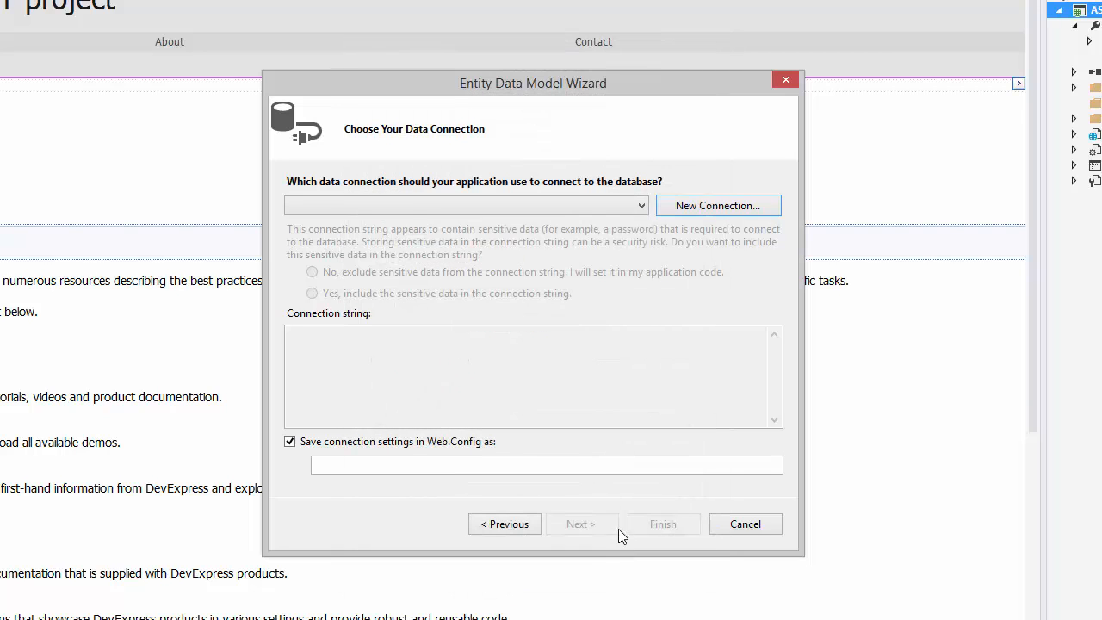
left_click(581, 523)
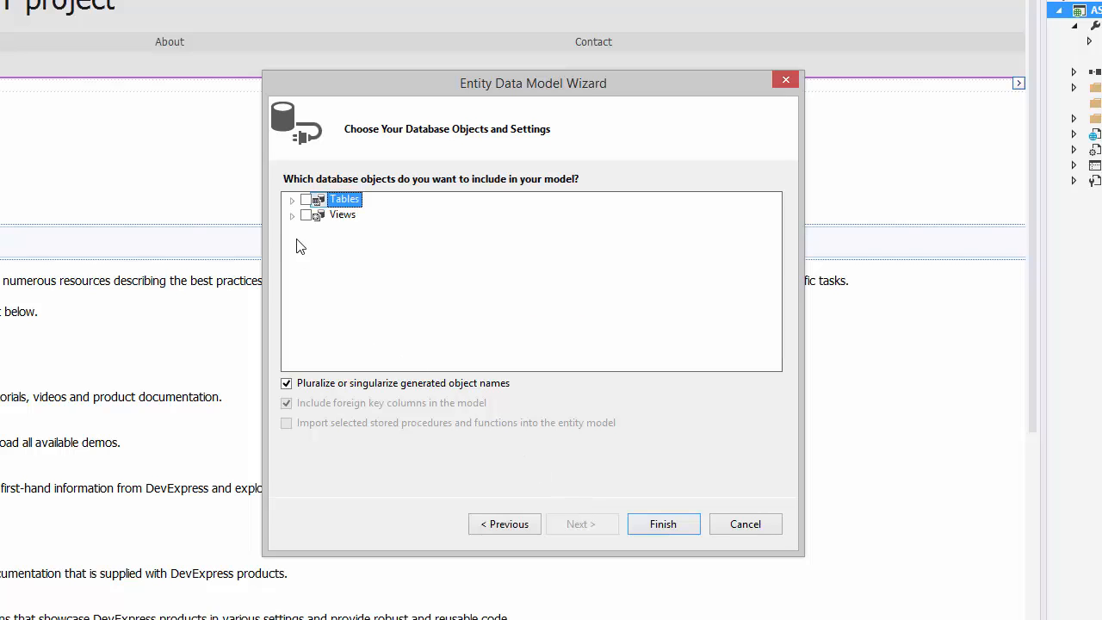
- Include the dbo SalesPerson view and finish generating nwindDataContext
left_click(292, 214)
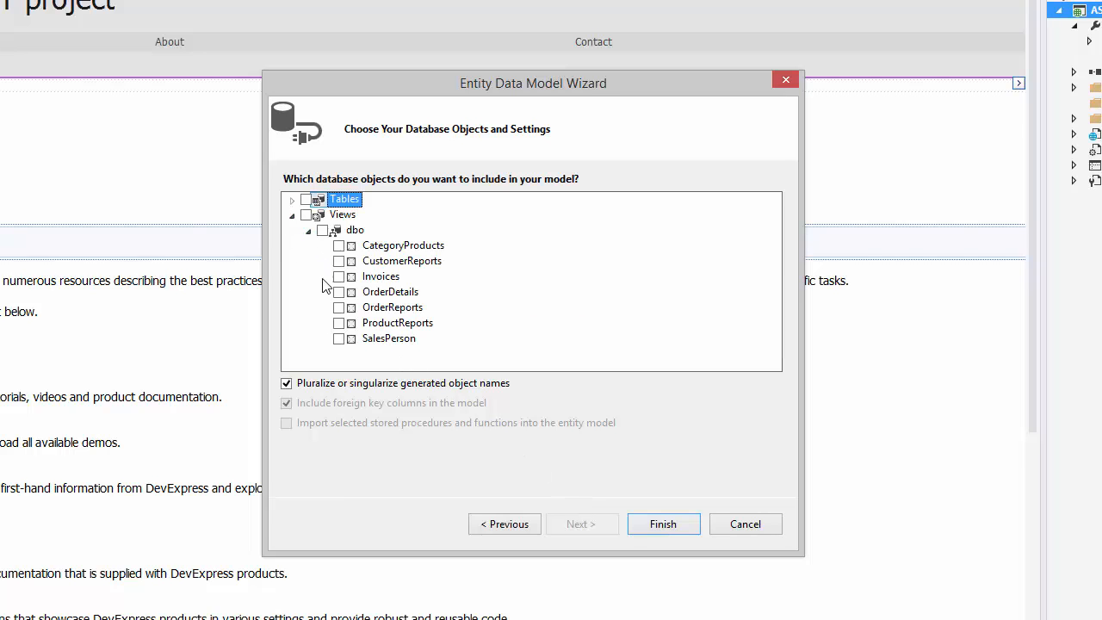
left_click(338, 337)
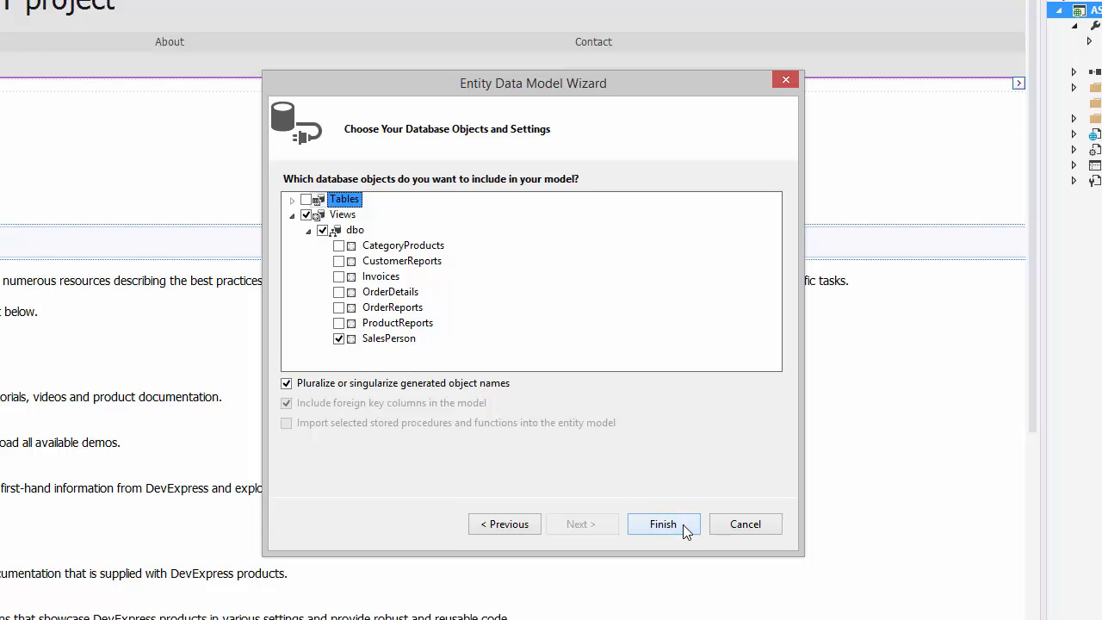
left_click(663, 523)
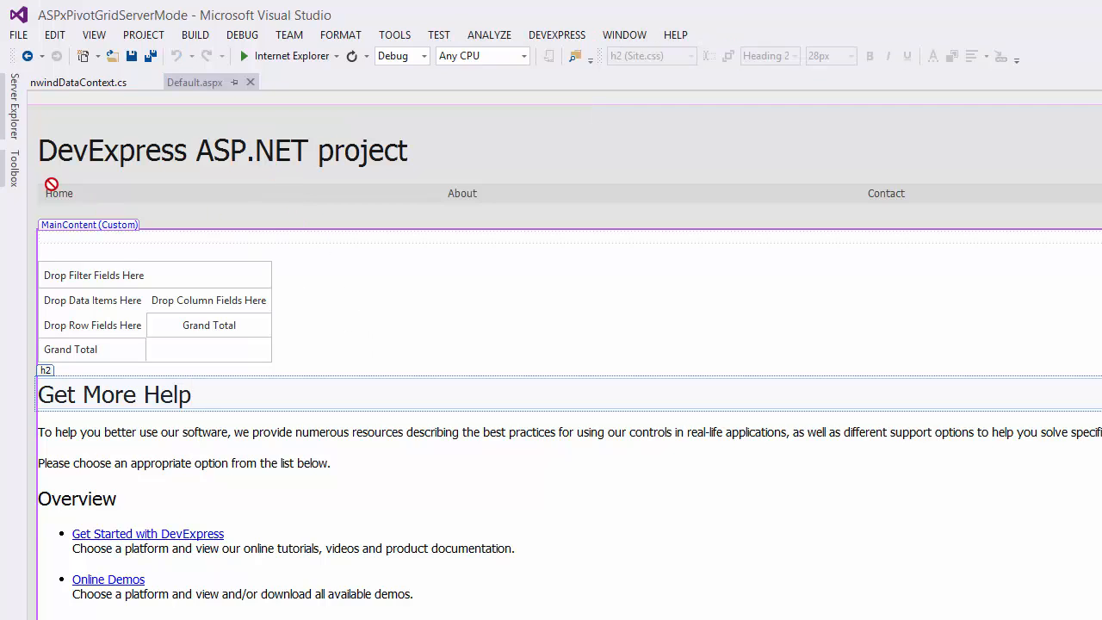
- Add EntityServerModeDataSource1 with the nwind ContextTypeName and SalesPersons TableName
left_click(11, 155)
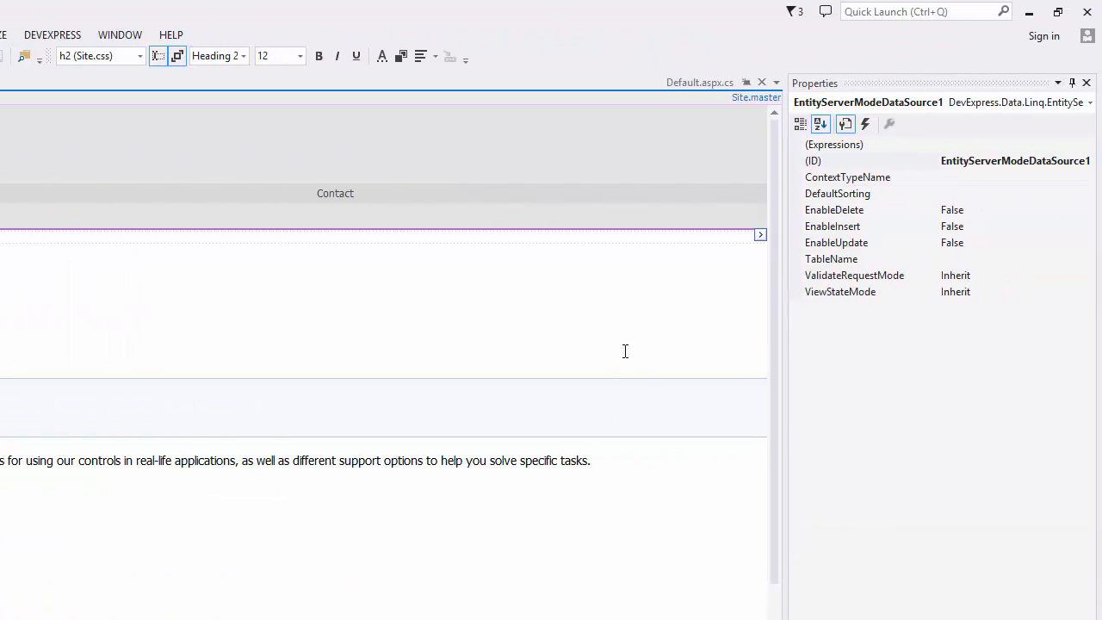
left_click(861, 177)
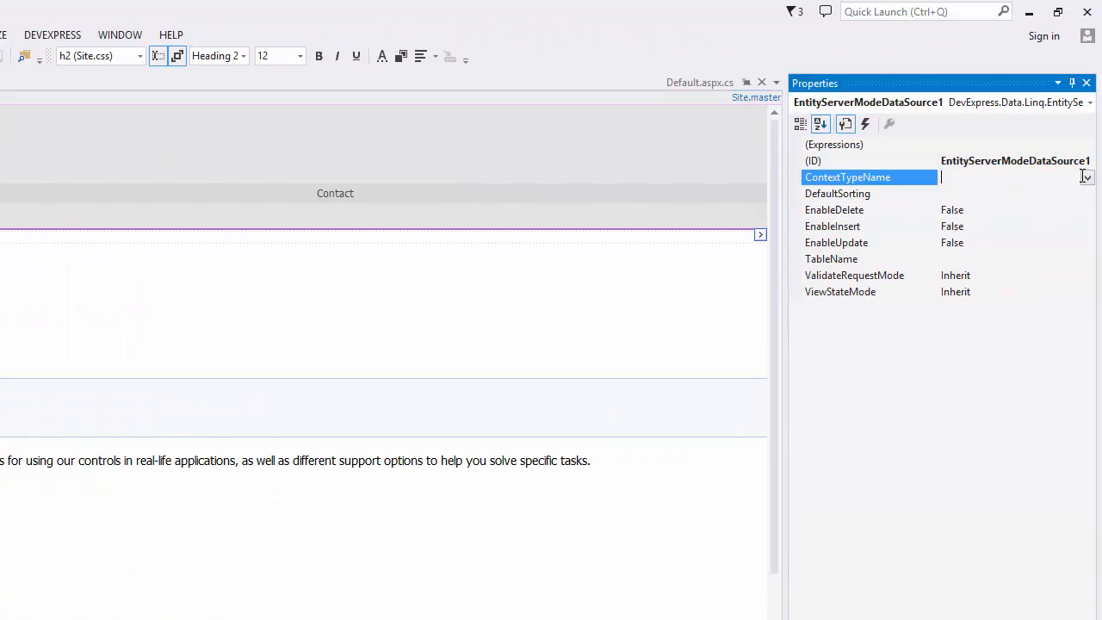
mouse_move(1044, 200)
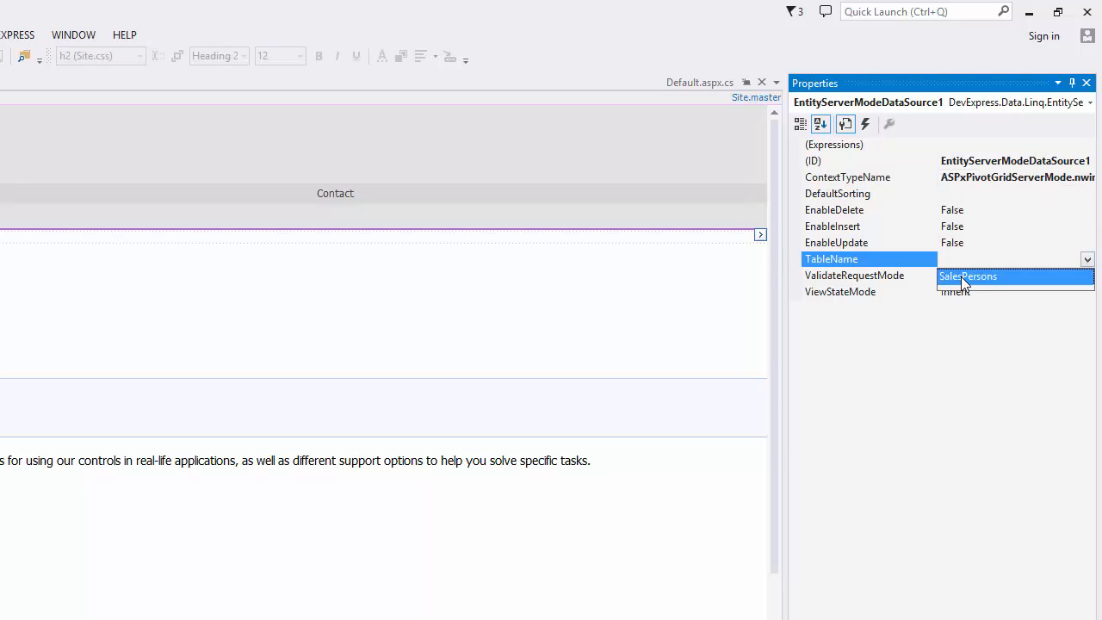
left_click(967, 276)
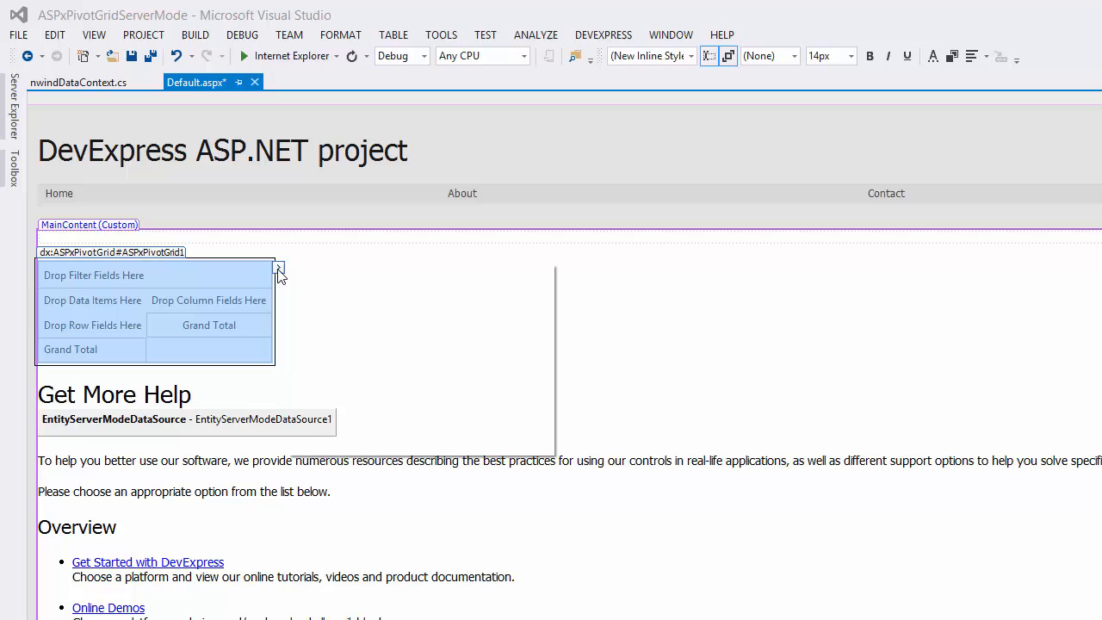
- Set the pivot grid's data source to EntityServerModeDataSource1 and launch its Designer
left_click(278, 267)
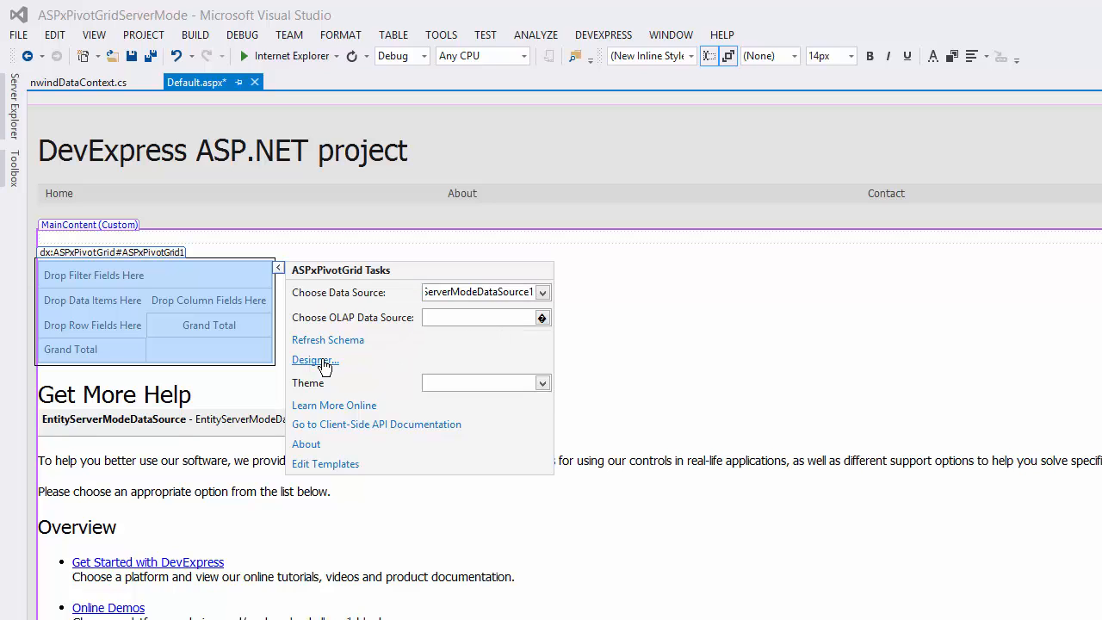
left_click(313, 360)
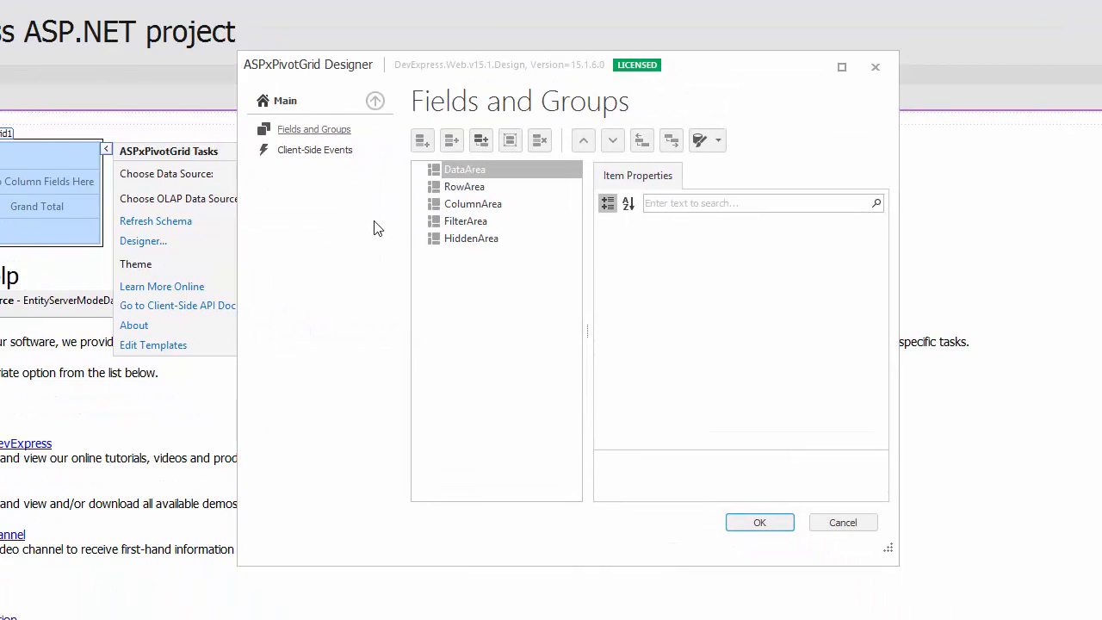
- Retrieve Country and CategoryName fields, move CategoryName to the row area, and apply
left_click(720, 139)
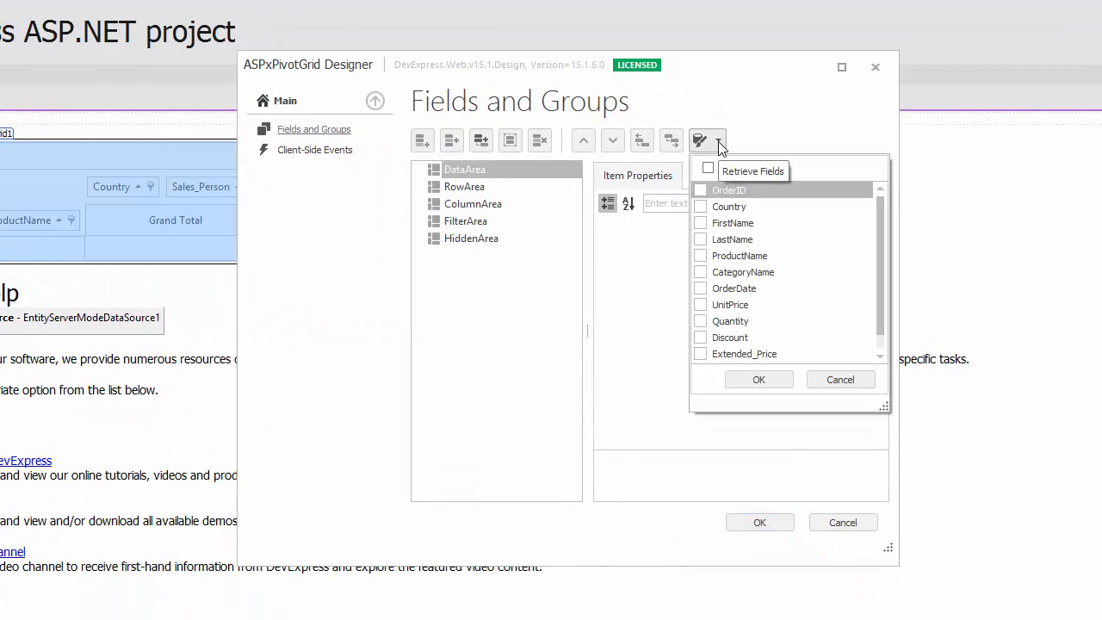
left_click(700, 206)
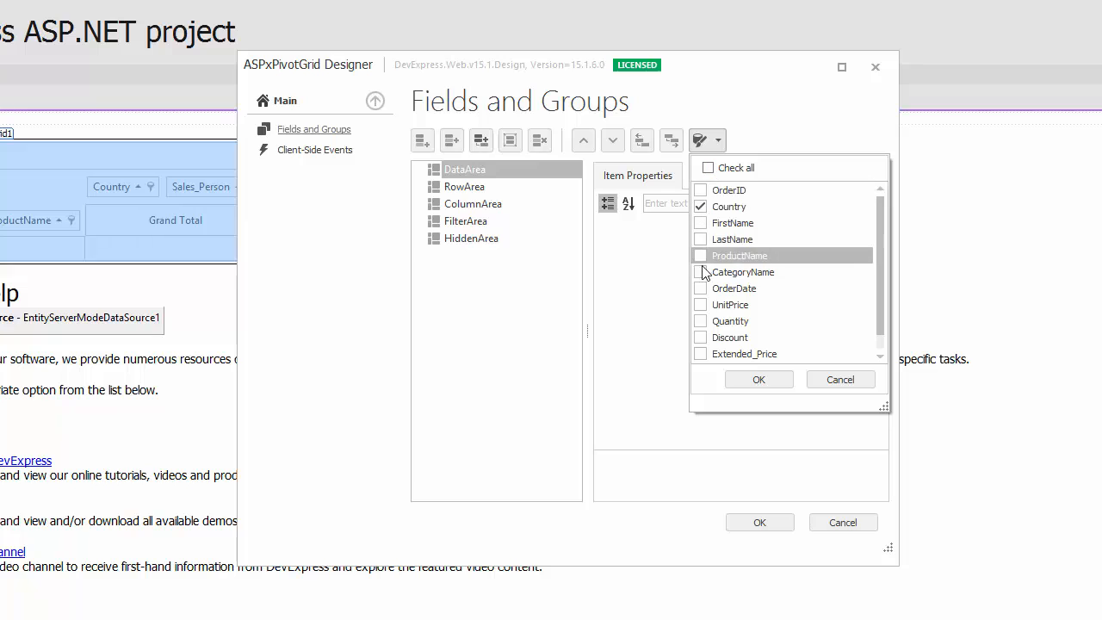
left_click(700, 354)
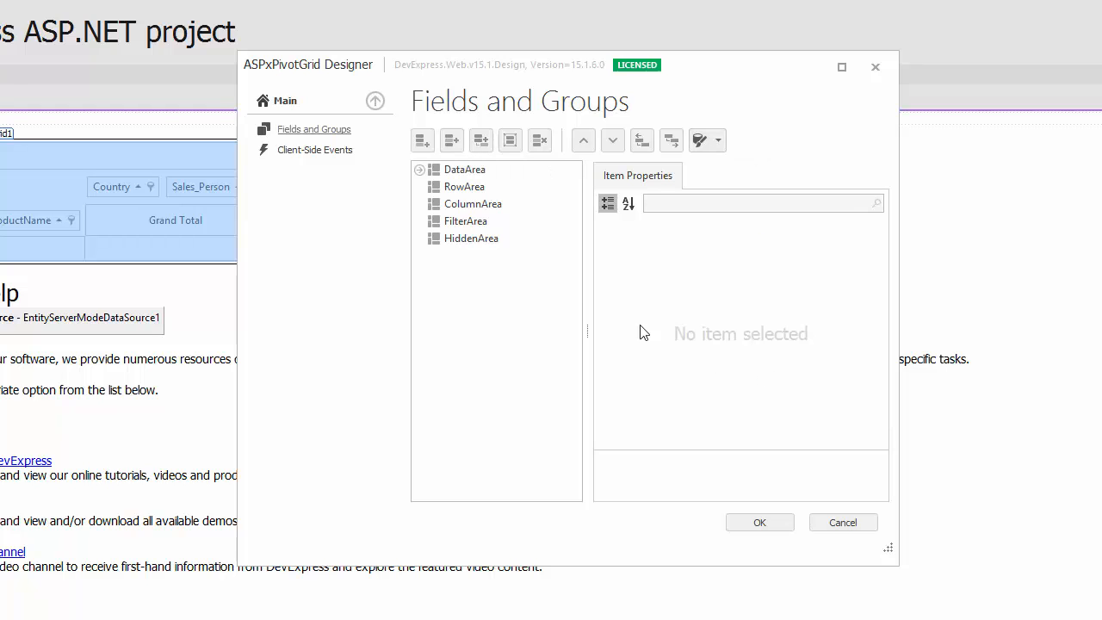
left_click(464, 168)
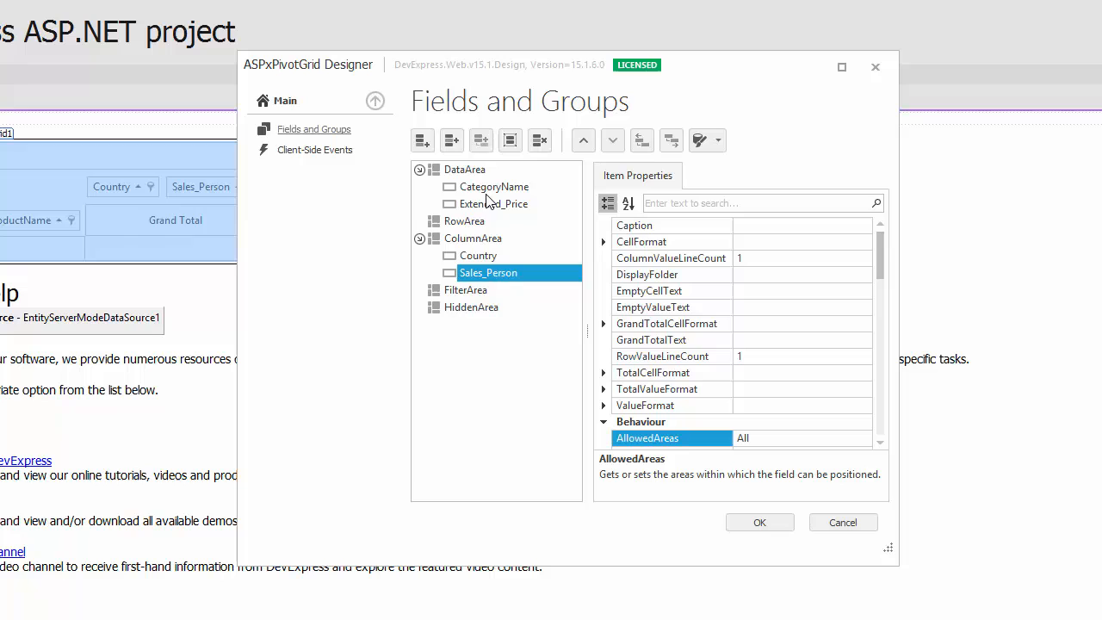
left_click_drag(494, 186, 494, 222)
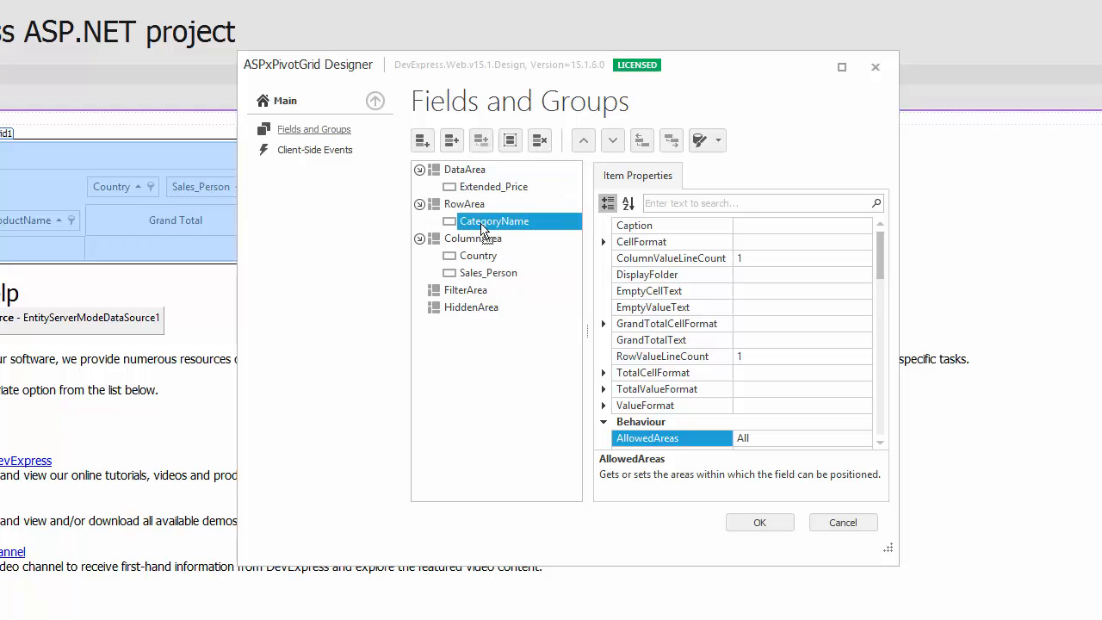
left_click(759, 521)
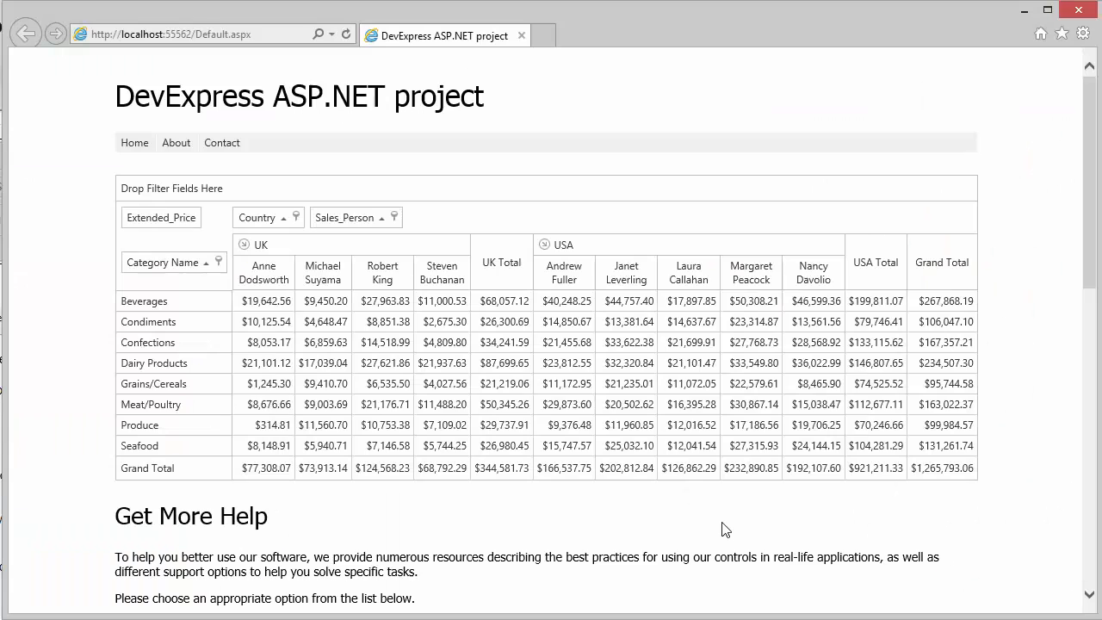
mouse_move(641, 409)
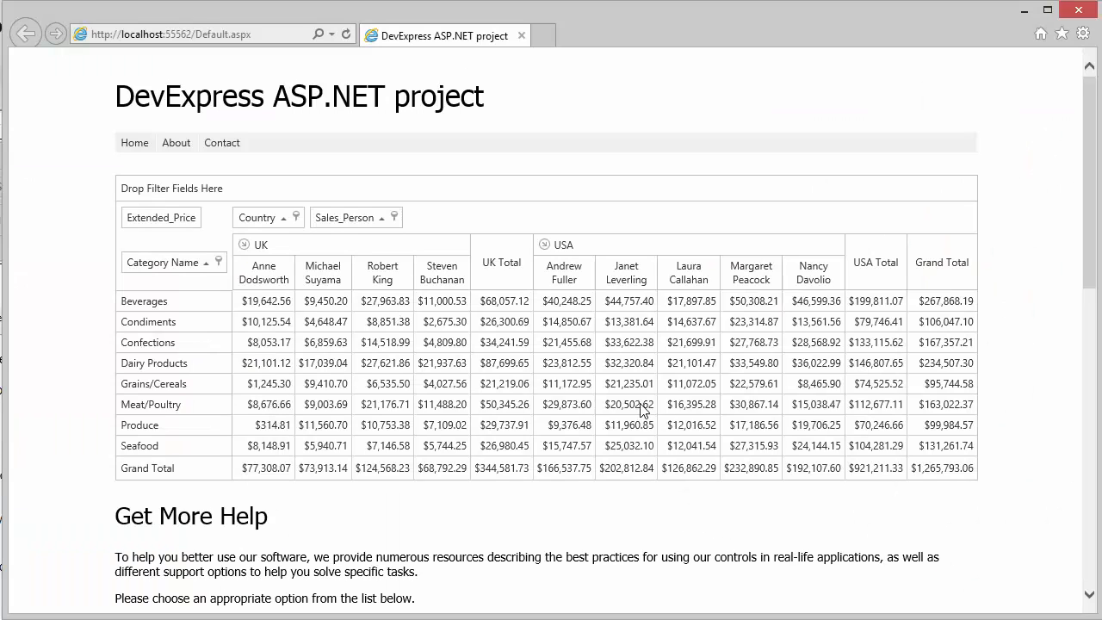